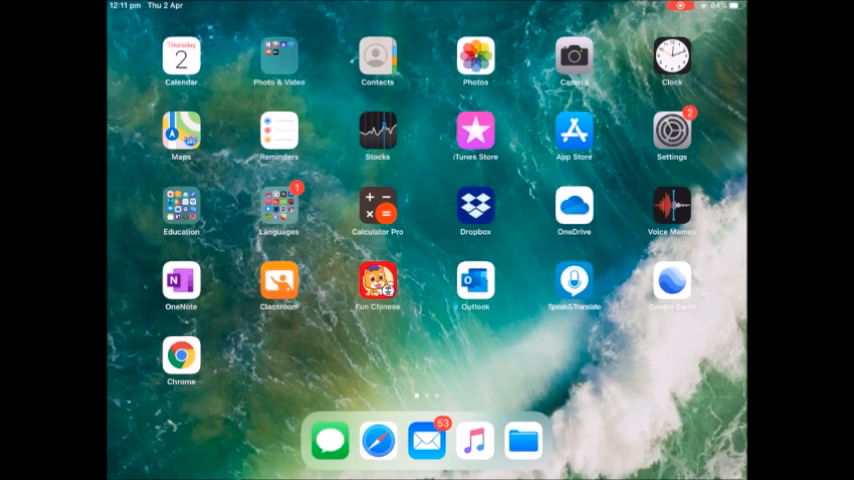
- Reach the installed keyboards list in Settings > General, showing English (Australia) and Emoji
left_click(672, 136)
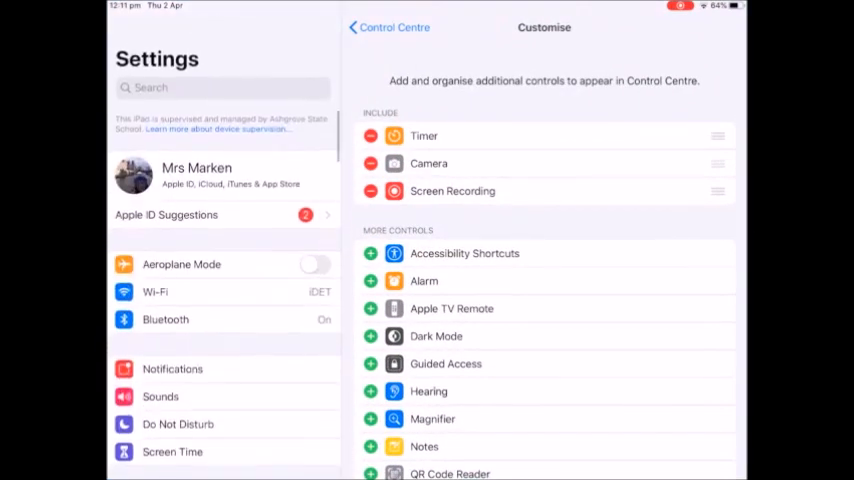
scroll("down", 3)
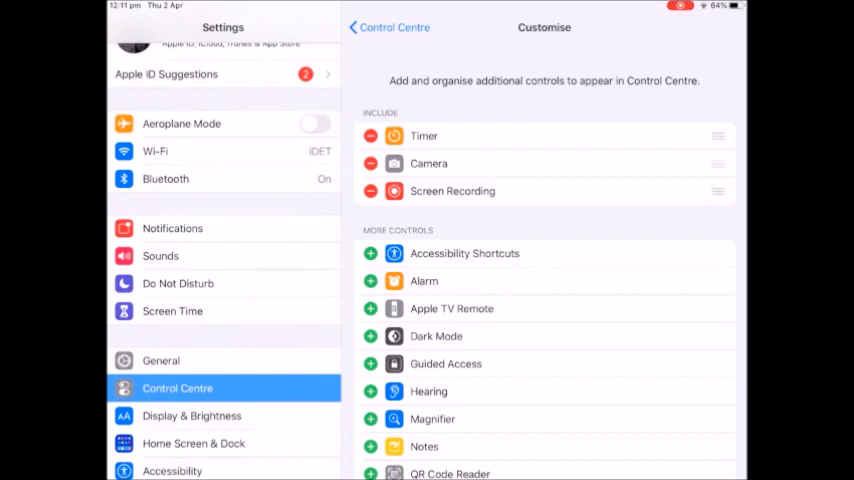
left_click(160, 360)
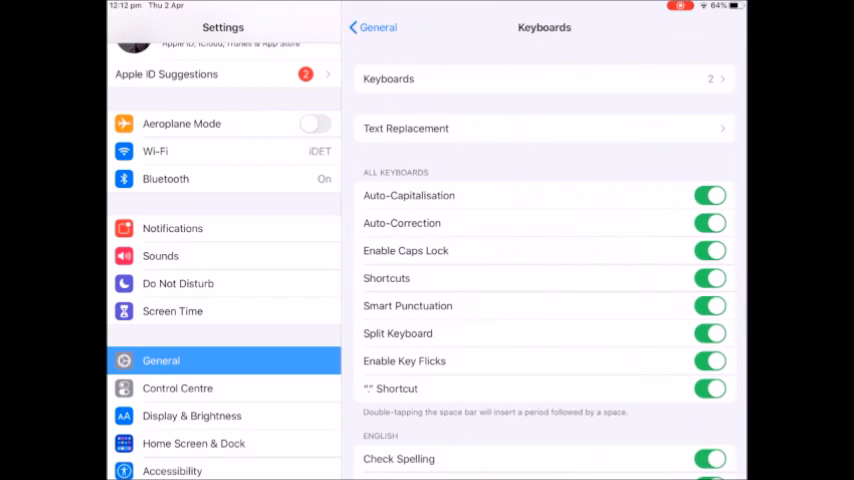
left_click(544, 78)
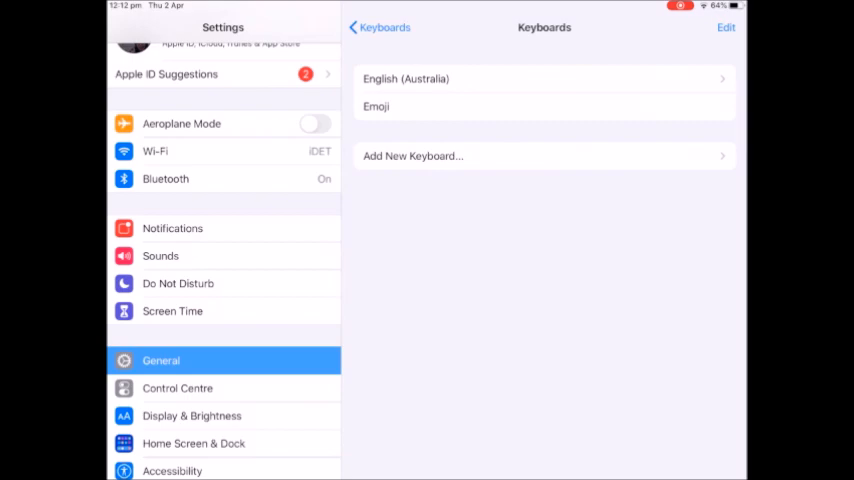
- Add a new keyboard: Chinese, Simplified with the Pinyin – QWERTY layout, confirmed with Done
left_click(412, 156)
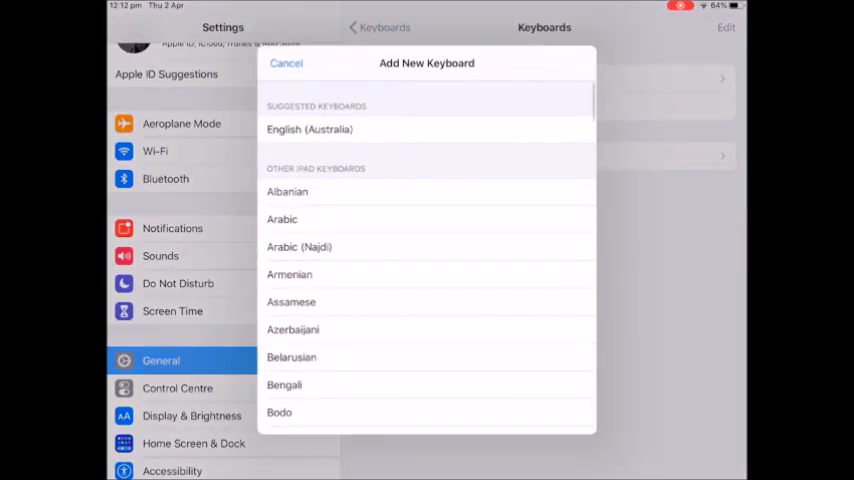
scroll("down", 3)
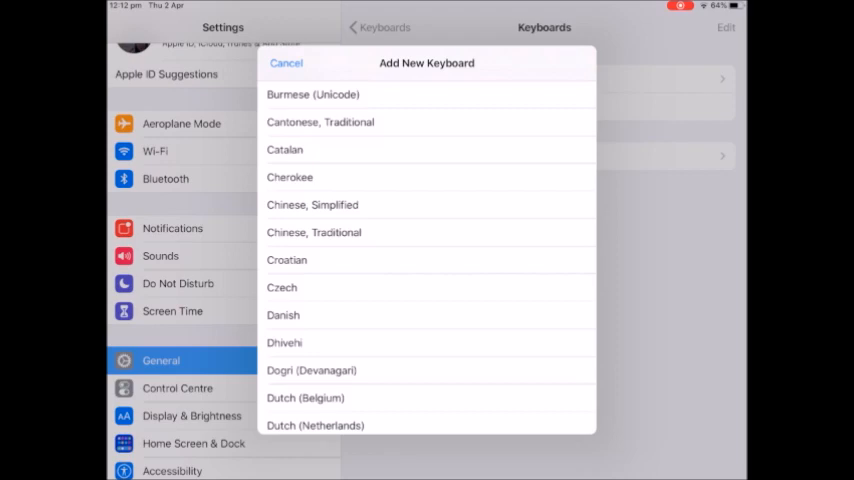
left_click(312, 204)
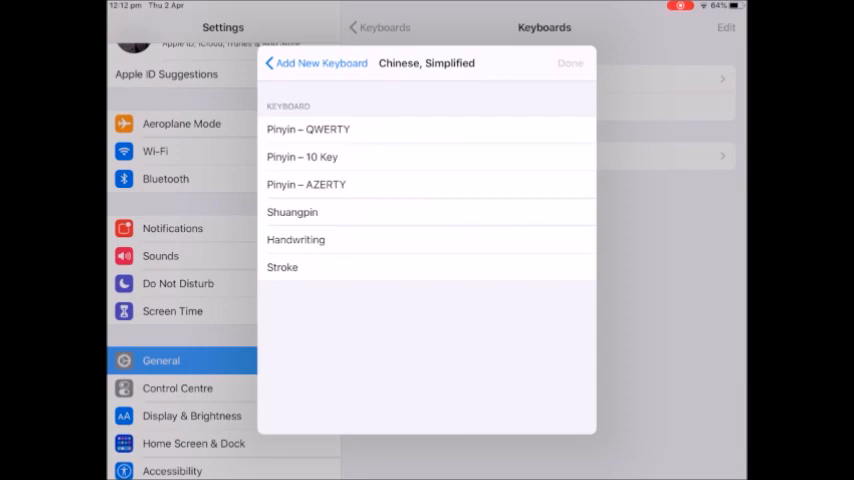
left_click(308, 128)
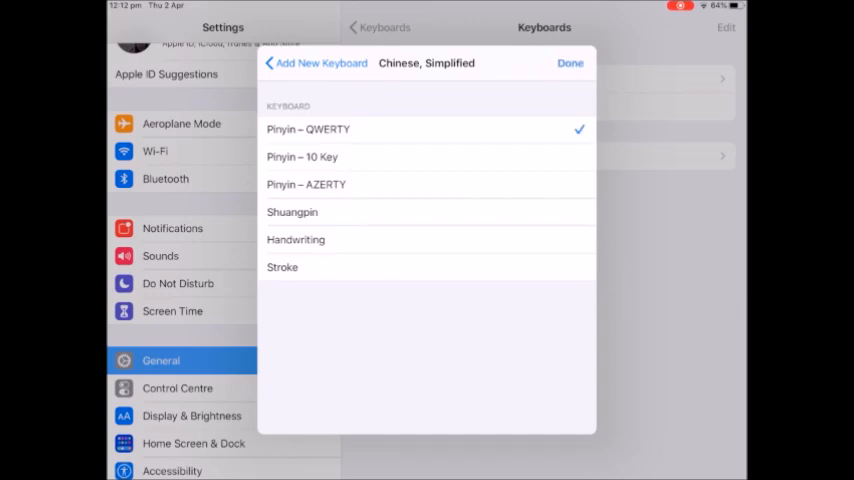
left_click(570, 62)
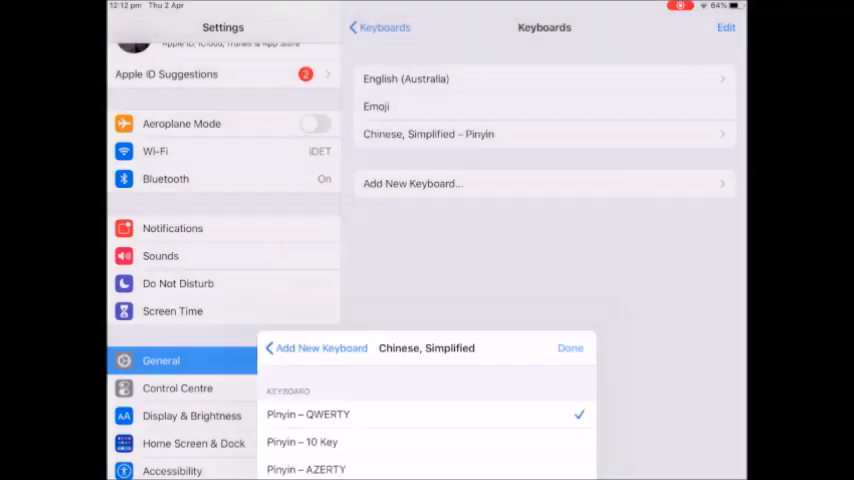
- Leave Settings, launch Pages from the Education folder and dismiss the what's new screen
left_click(570, 348)
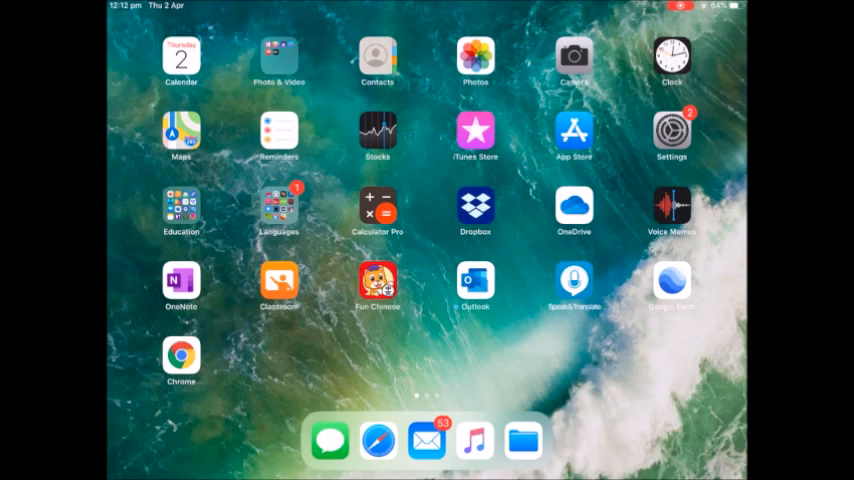
left_click(180, 204)
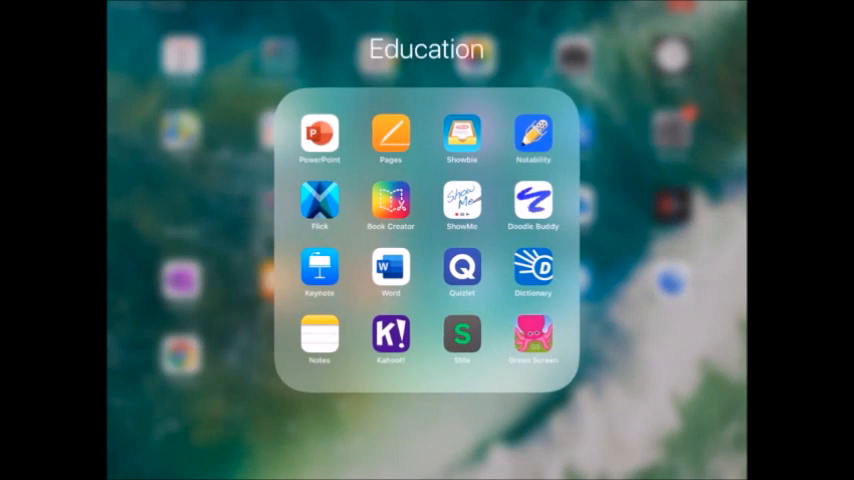
left_click(390, 136)
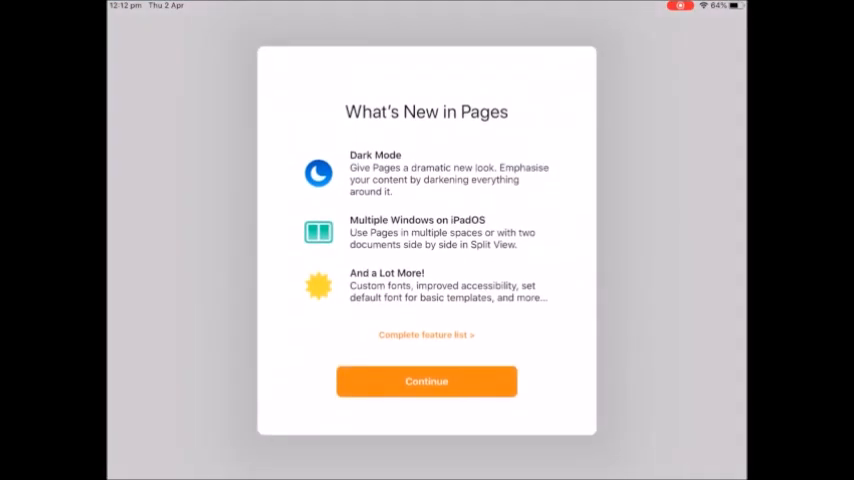
left_click(426, 380)
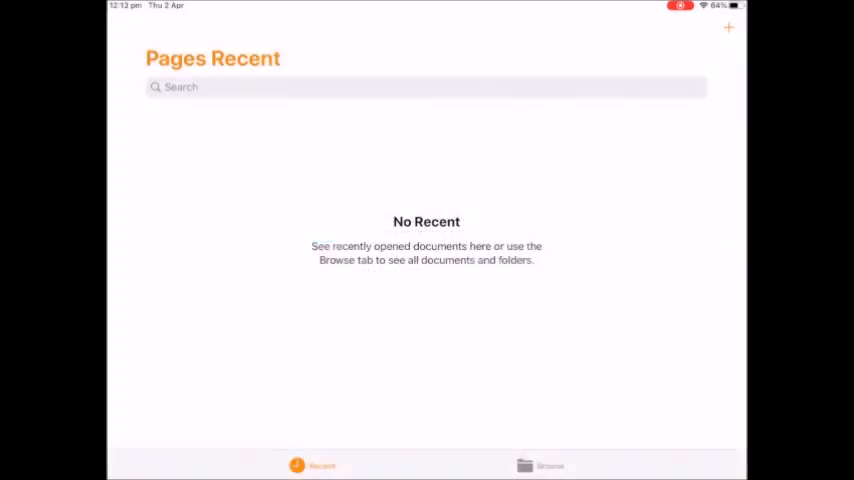
- Create a new document from the Blank template and place the cursor ready to type
left_click(728, 28)
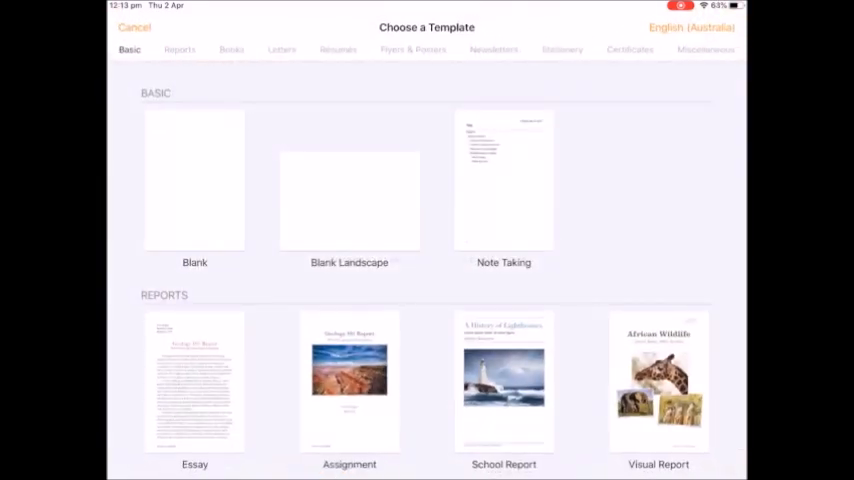
left_click(194, 180)
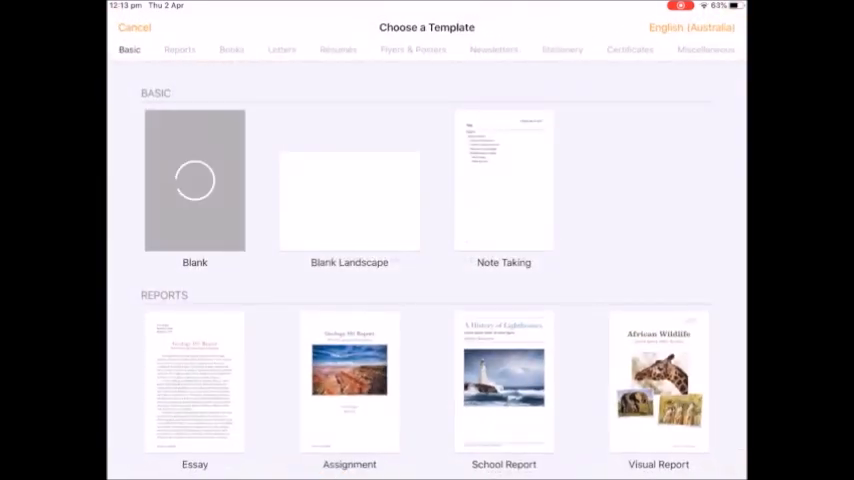
left_click(194, 180)
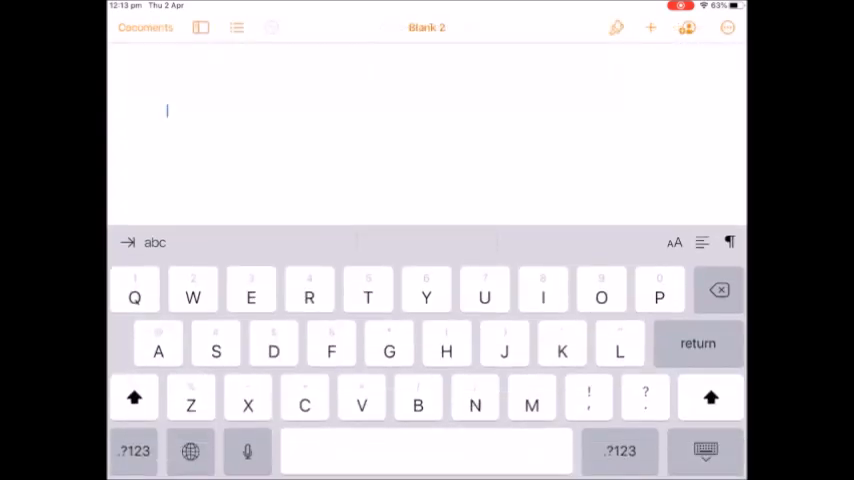
- Switch to the 简体拼音 keyboard, enter 你好 from the candidates and start a new line
left_click(190, 452)
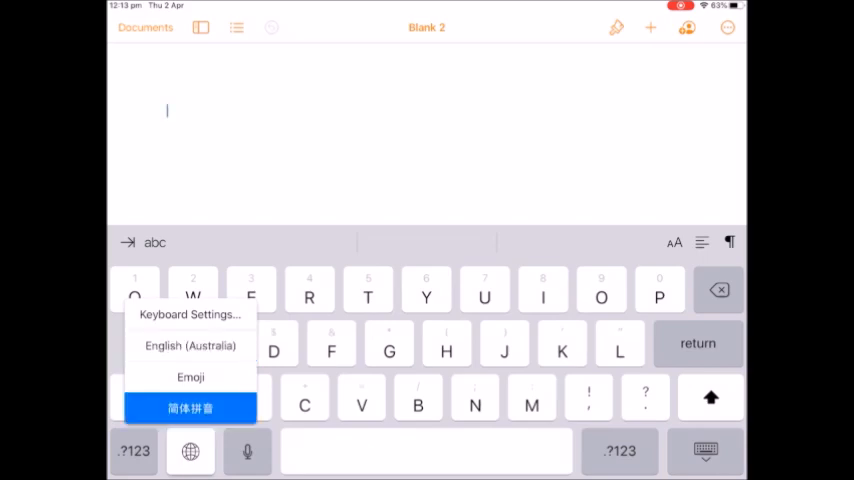
left_click(190, 408)
type("ni hao")
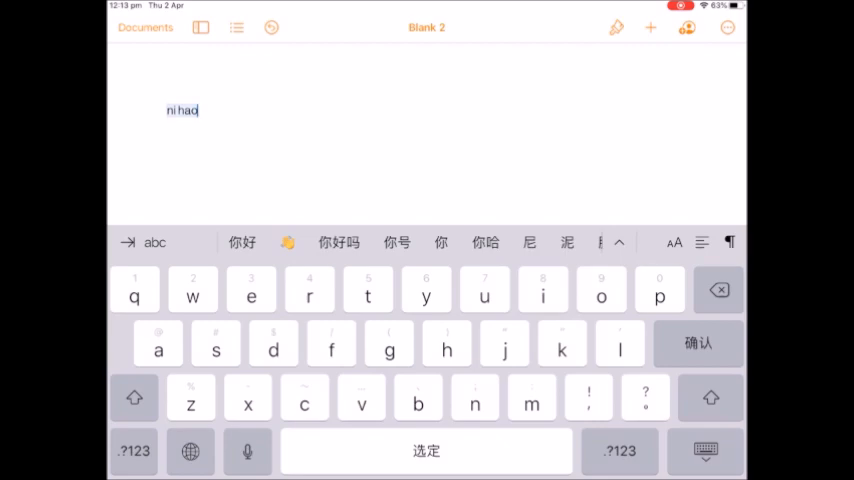
left_click(242, 242)
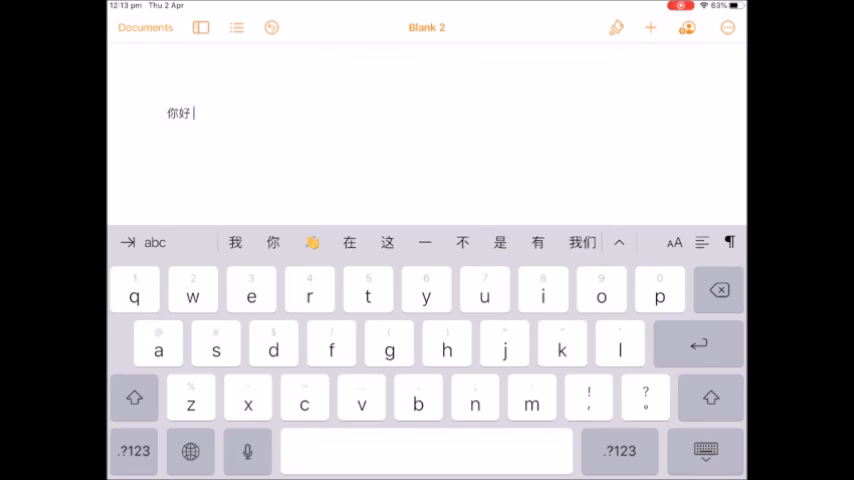
key("return")
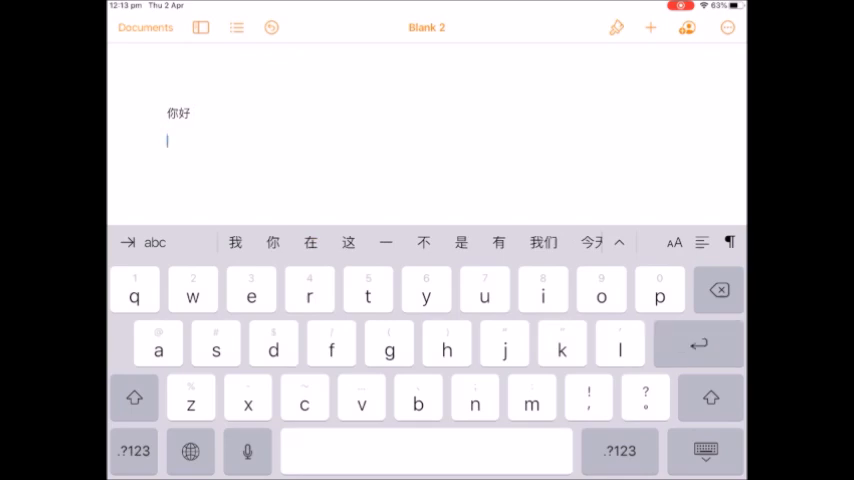
- Write nǐ hǎo with third-tone marks on i and a using the held-vowel tone picker
left_click(474, 400)
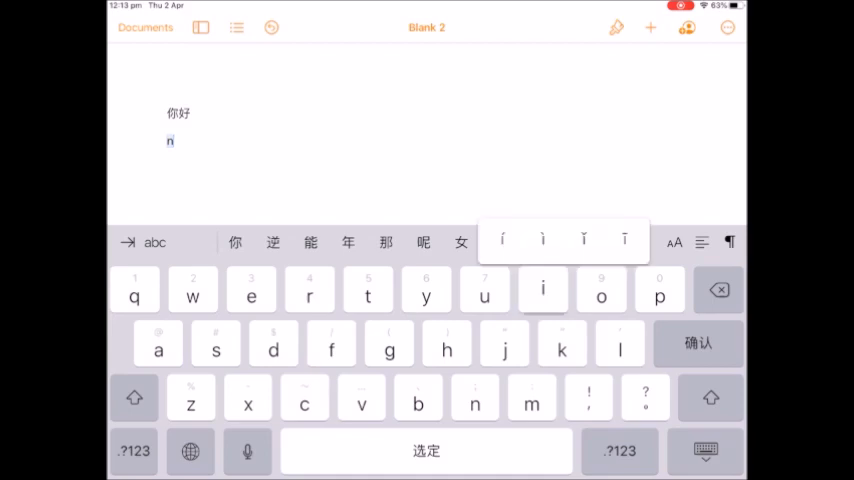
left_click(542, 240)
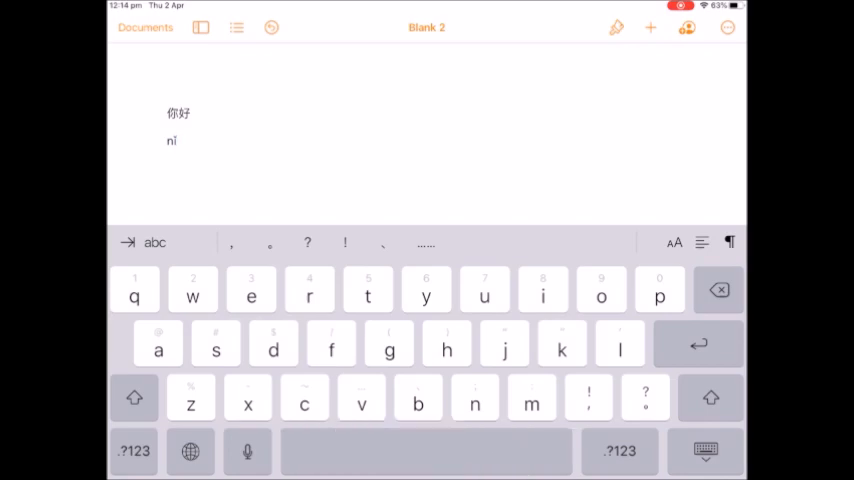
left_click(444, 344)
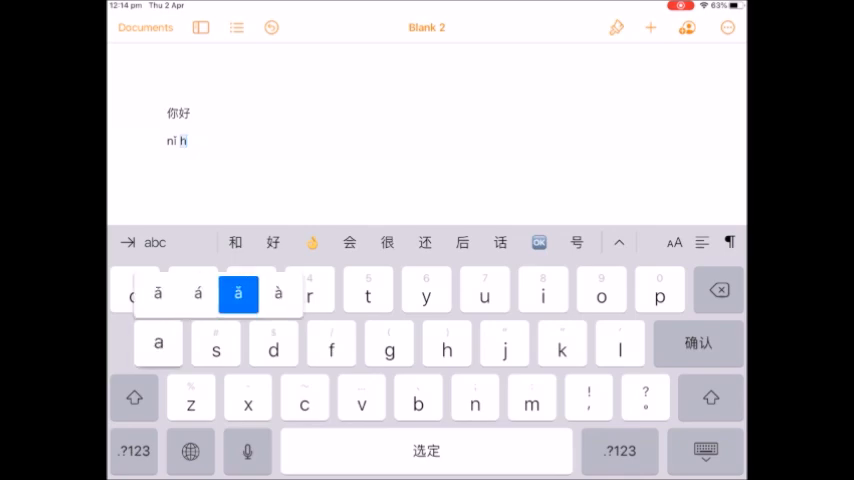
left_click(238, 292)
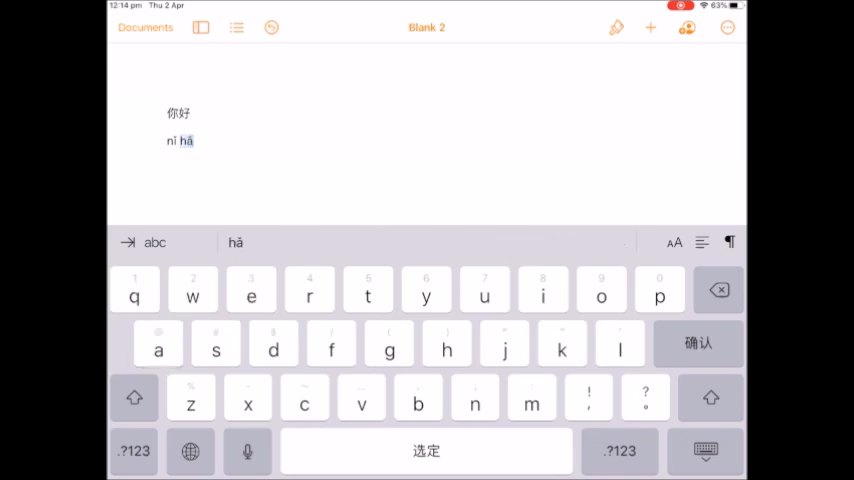
left_click(696, 344)
type("y")
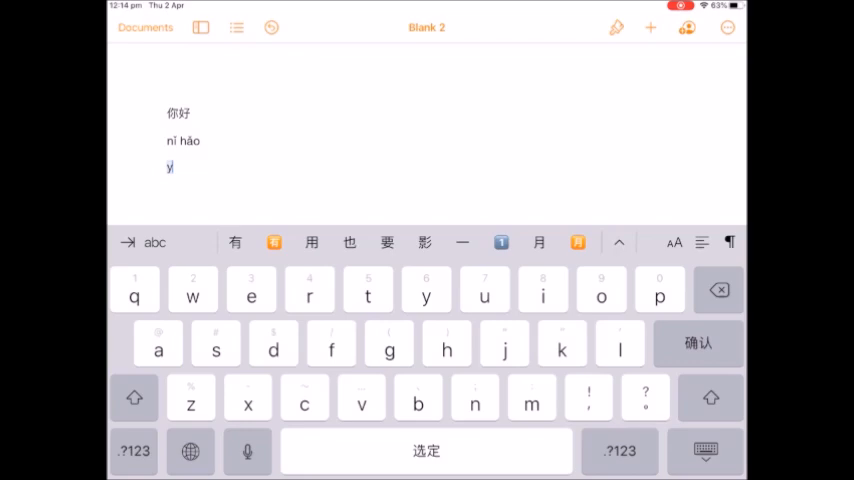
- Redo the yi syllable and give it the rising-tone í
left_click(718, 290)
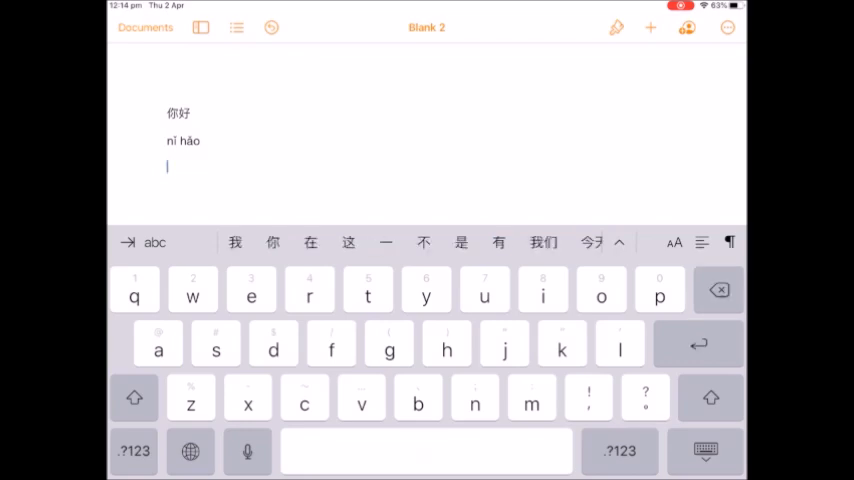
left_click(424, 288)
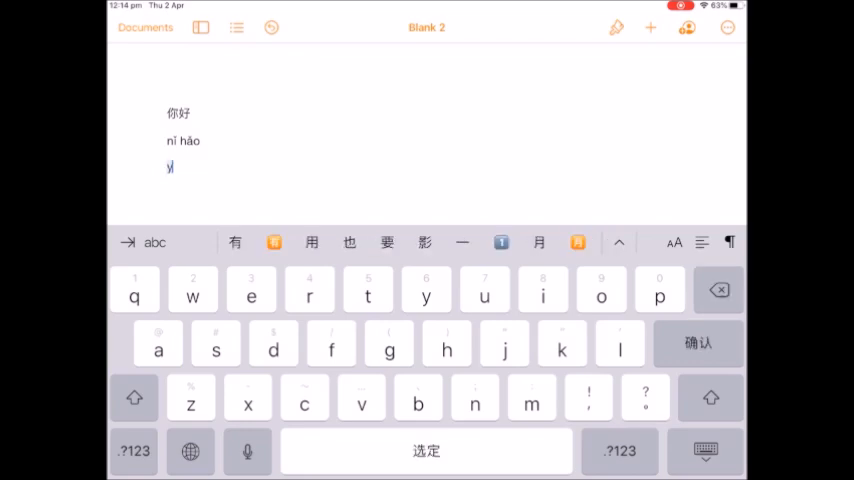
left_click(542, 288)
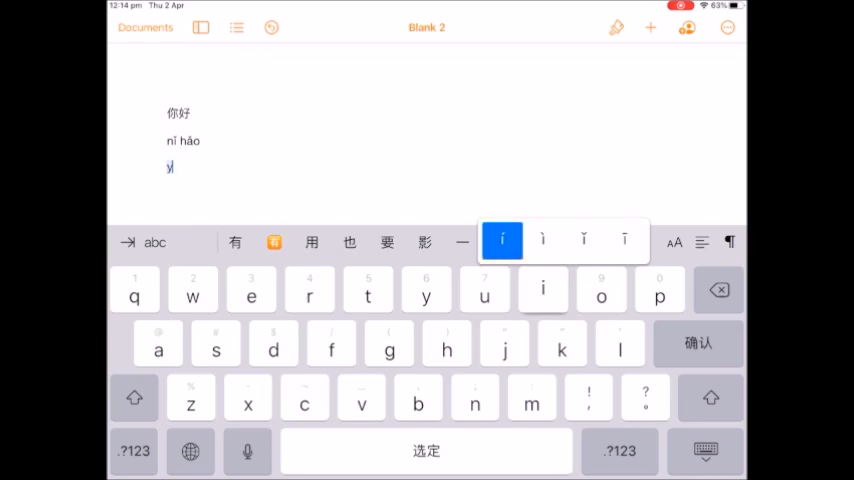
left_click(502, 240)
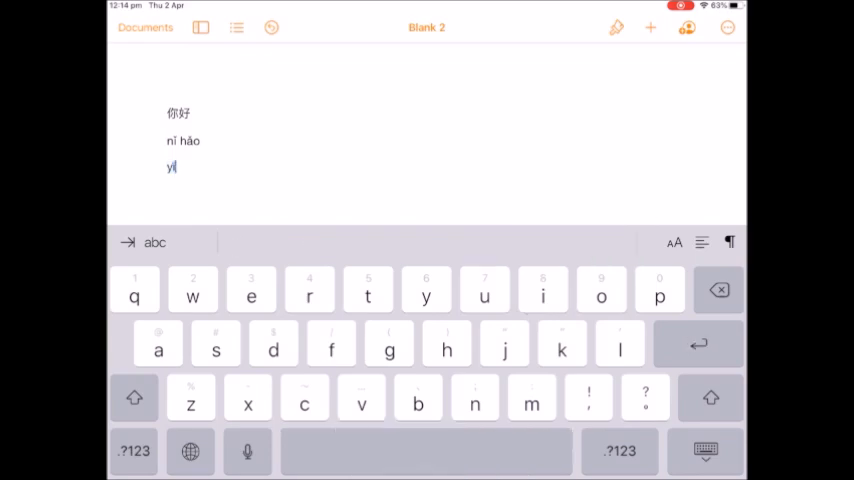
type("i")
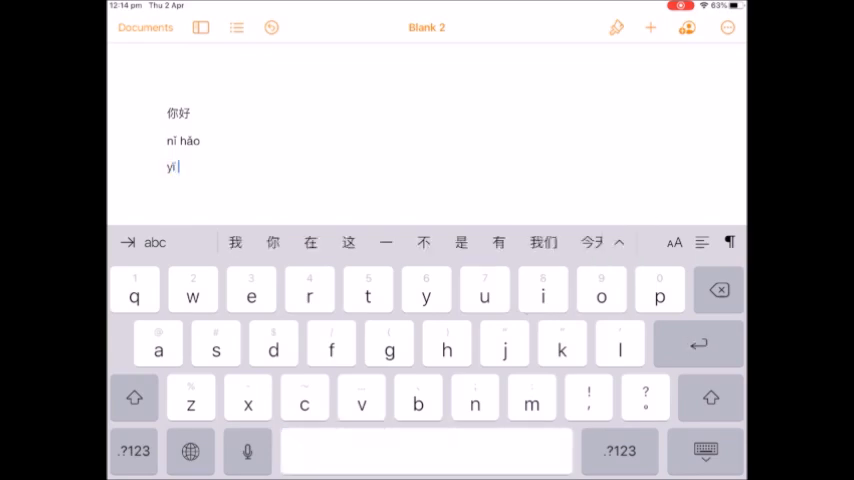